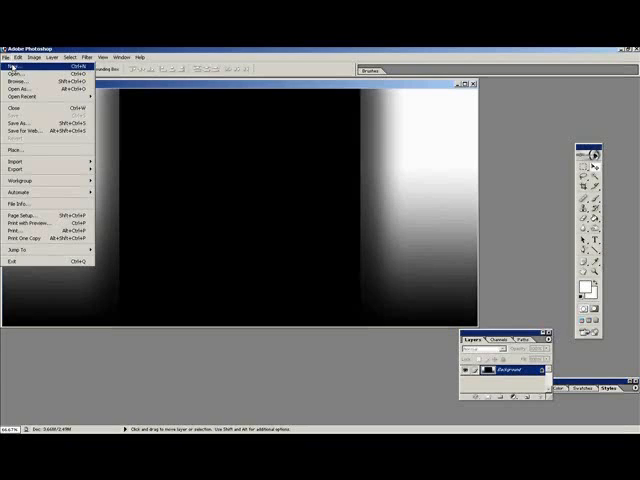
# Step: Create a new 300x150 pixel document with transparent background contents
pyautogui.click(20, 68)
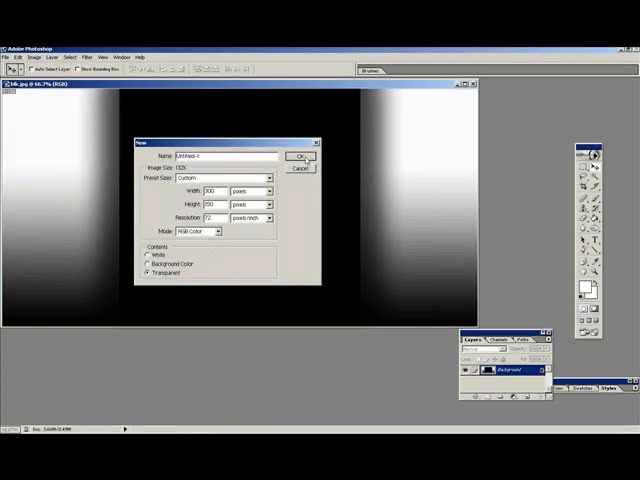
pyautogui.click(298, 158)
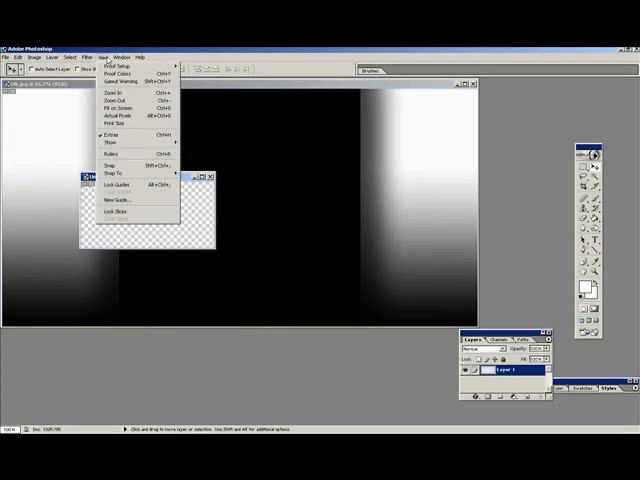
pyautogui.click(124, 56)
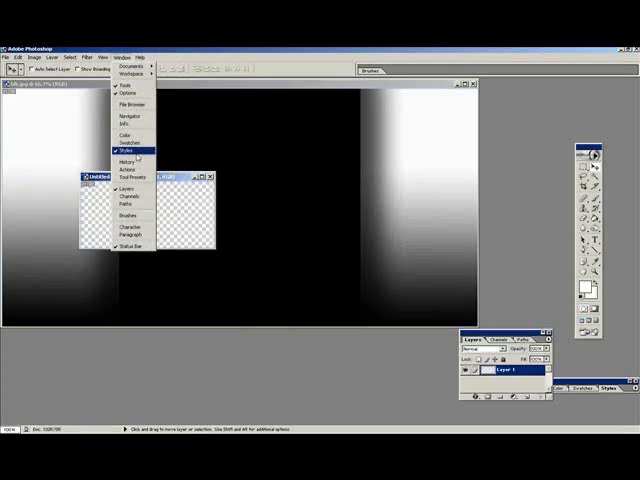
pyautogui.click(102, 56)
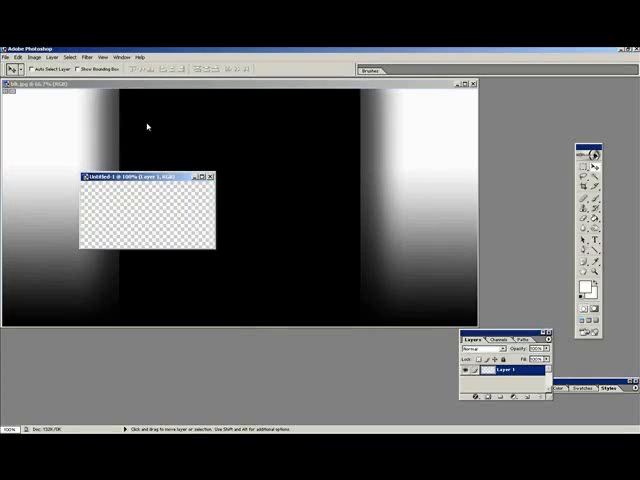
pyautogui.moveTo(324, 120)
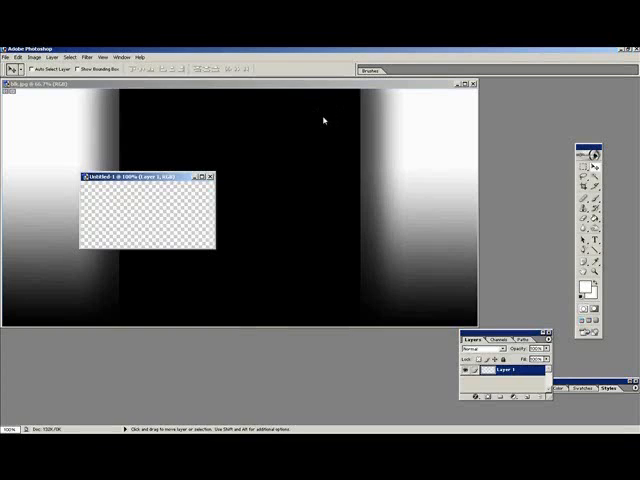
pyautogui.moveTo(360, 256)
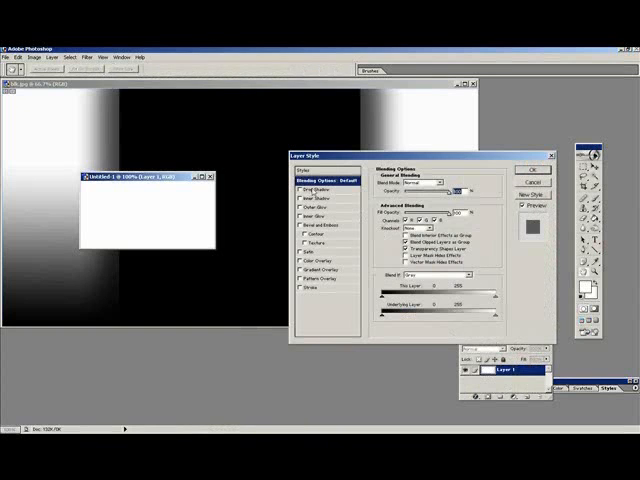
# Step: Apply a Bevel and Emboss layer style to the white-filled box and adjust its settings
pyautogui.click(304, 200)
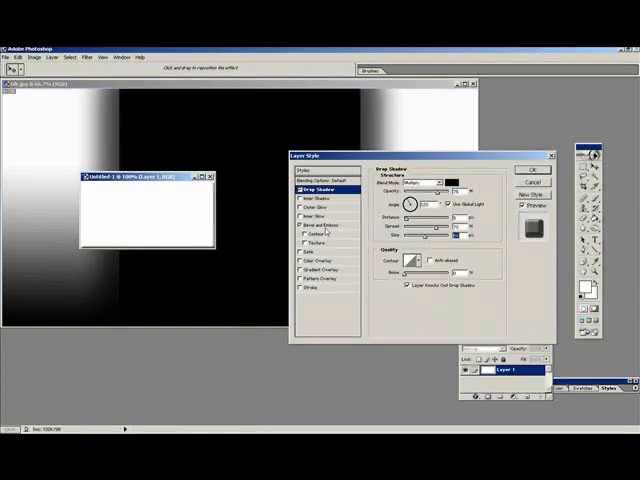
pyautogui.click(312, 226)
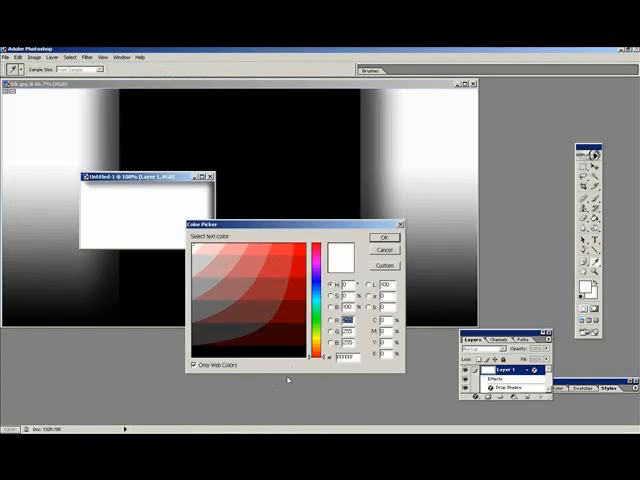
# Step: Set the text colour to black and type 'add' and 'msg me' on the box
pyautogui.click(378, 236)
pyautogui.write('add')
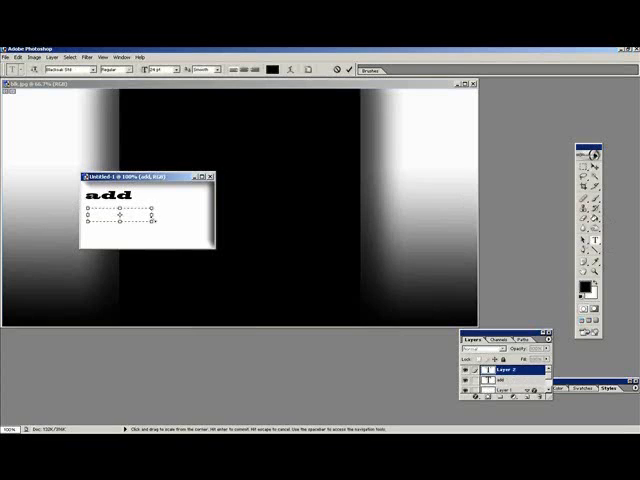
pyautogui.write('msg')
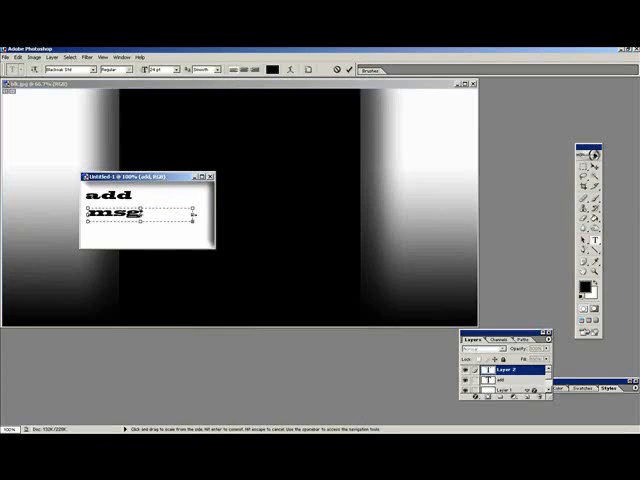
pyautogui.write('mo')
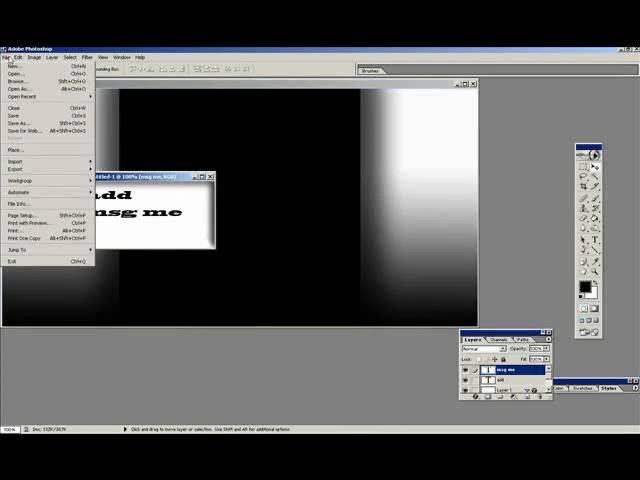
# Step: Save the contact box through Save for Web as an optimized image
pyautogui.click(36, 130)
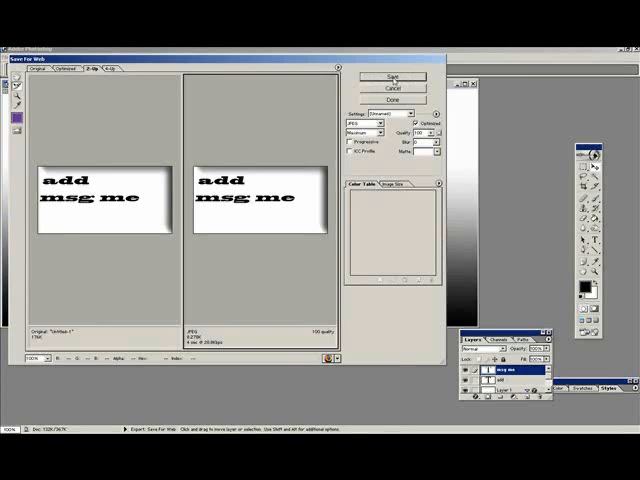
pyautogui.click(392, 76)
pyautogui.write('blkcontact2')
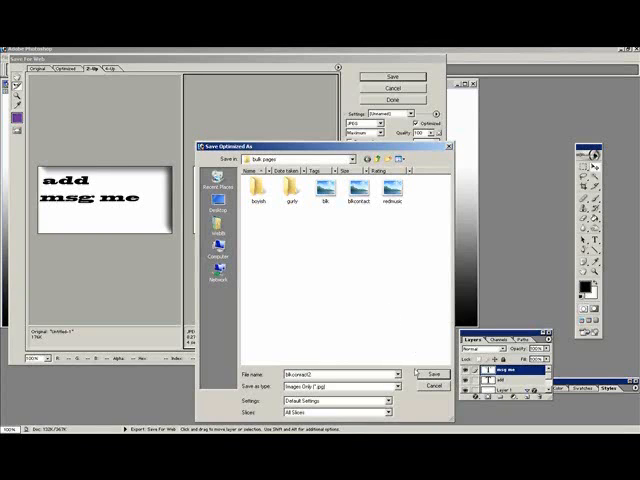
pyautogui.click(432, 372)
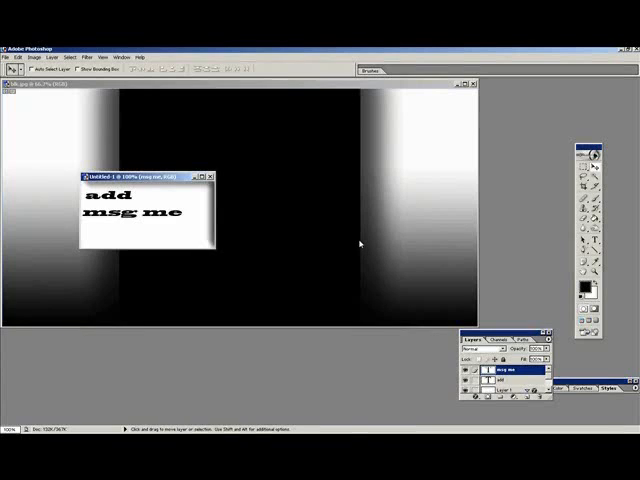
pyautogui.moveTo(438, 160)
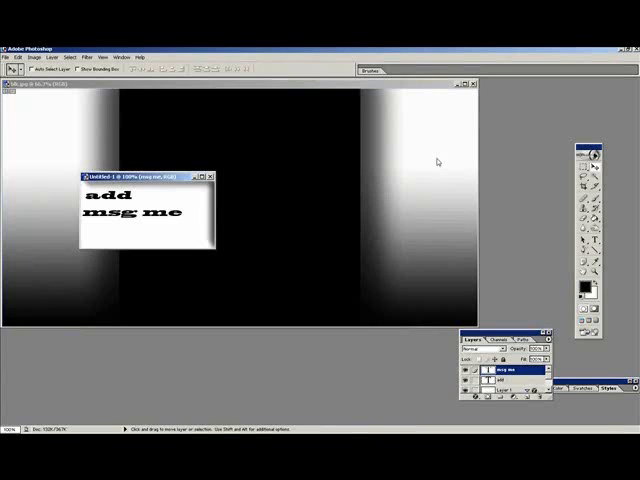